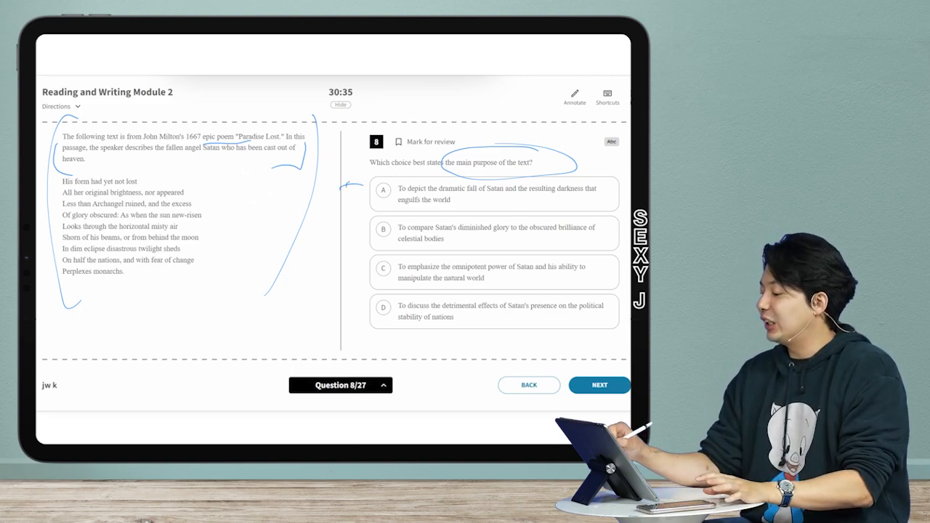
Step: Draw a vertical bracket line alongside answer choices A–D of question 8
left_click_drag(342, 186, 342, 346)
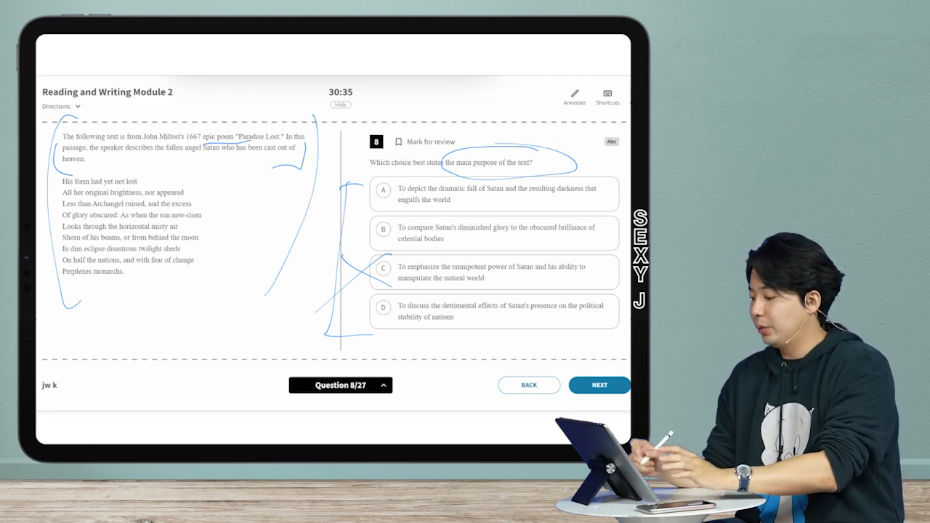
Step: Pen a mark over answer choice C while weighing it against the passage
left_click_drag(201, 269, 239, 279)
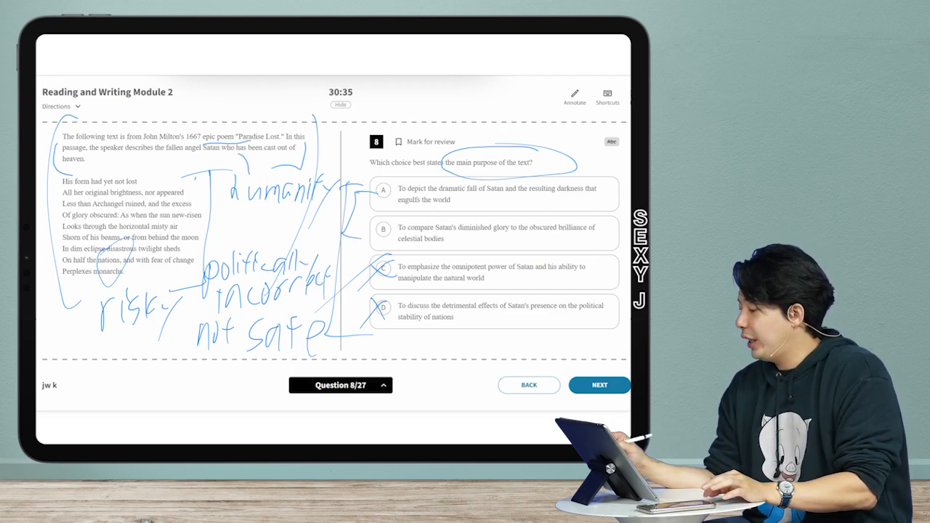
Step: Handwrite a vocabulary note beside the Paradise Lost passage lines
left_click_drag(399, 195, 517, 200)
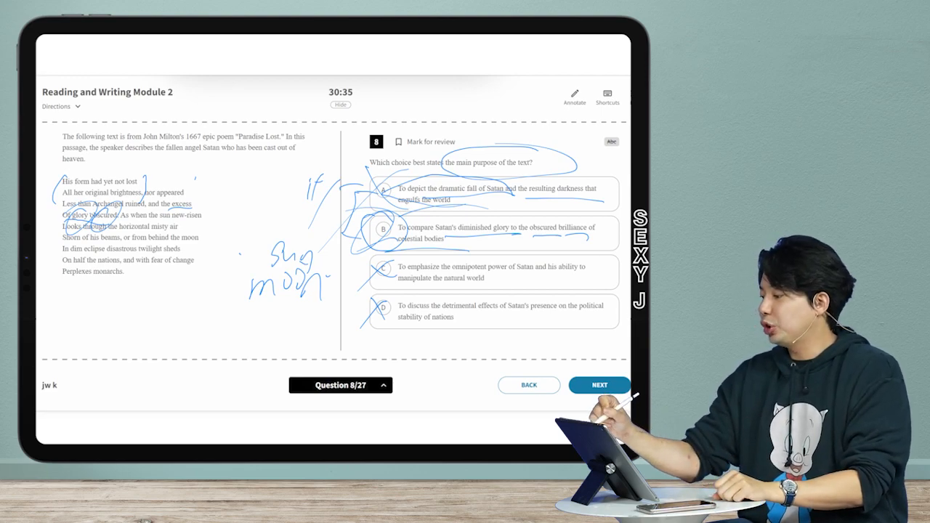
Step: Pen a short sun/moon note in the blank space beside the poem lines
left_click_drag(291, 262, 312, 291)
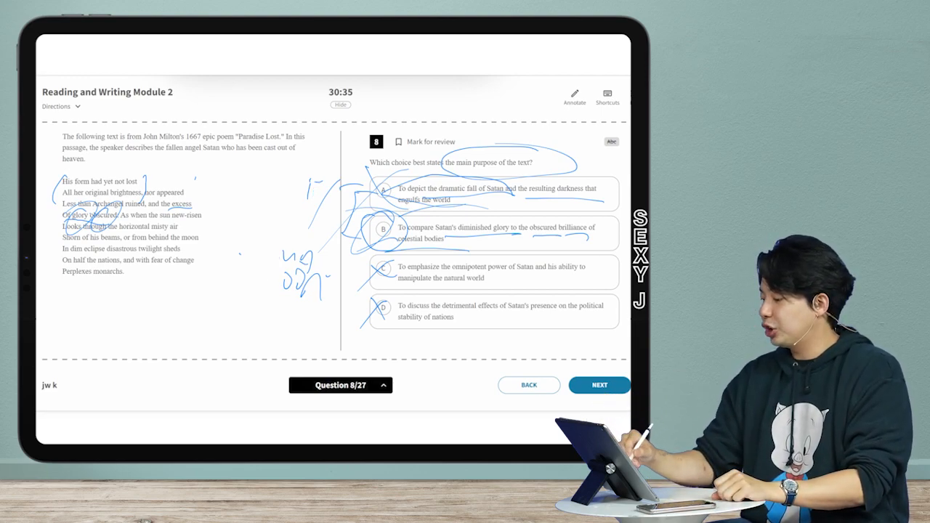